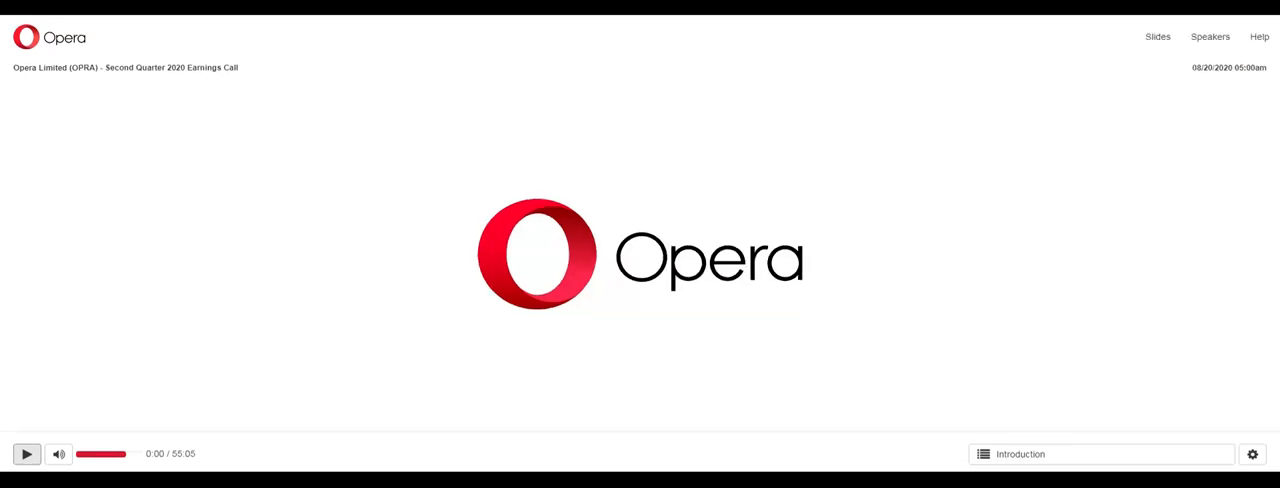
# Start playback of Opera's Second Quarter 2020 earnings call at the Introduction.
pyautogui.click(26, 452)
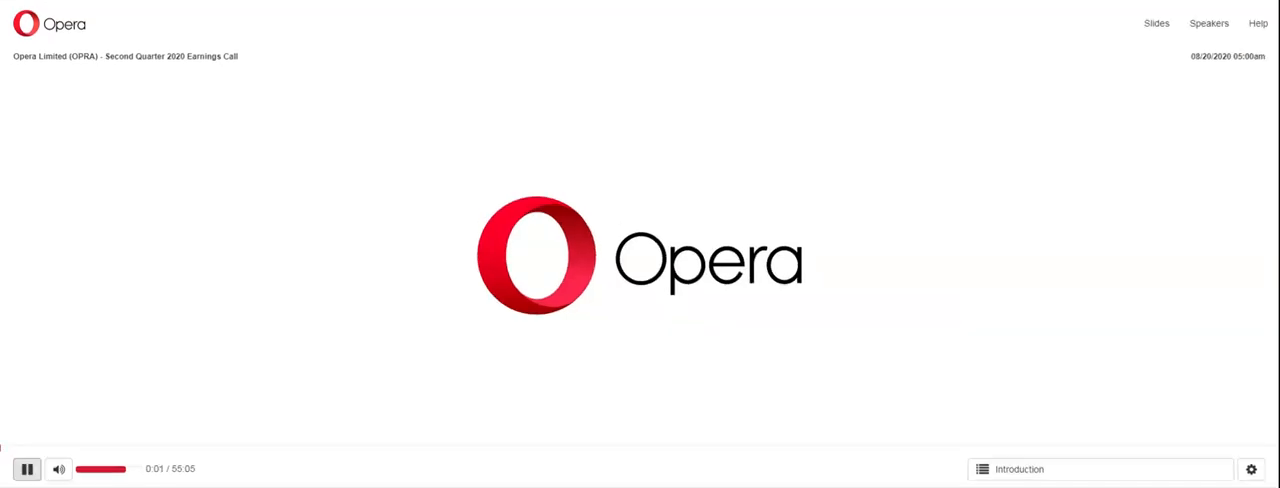